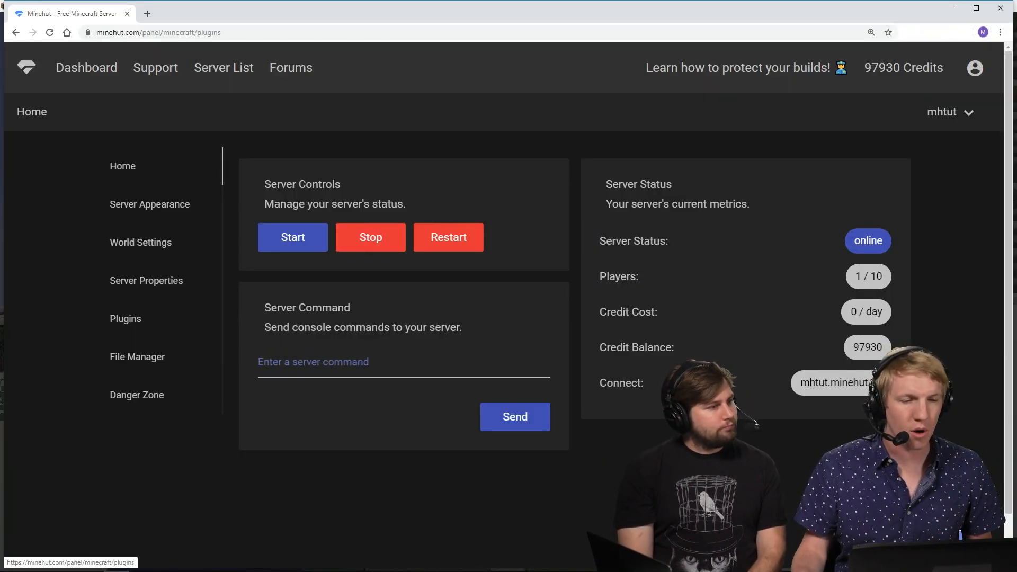
Show the server's installed plugins list, confirming Skript is present.
click(125, 319)
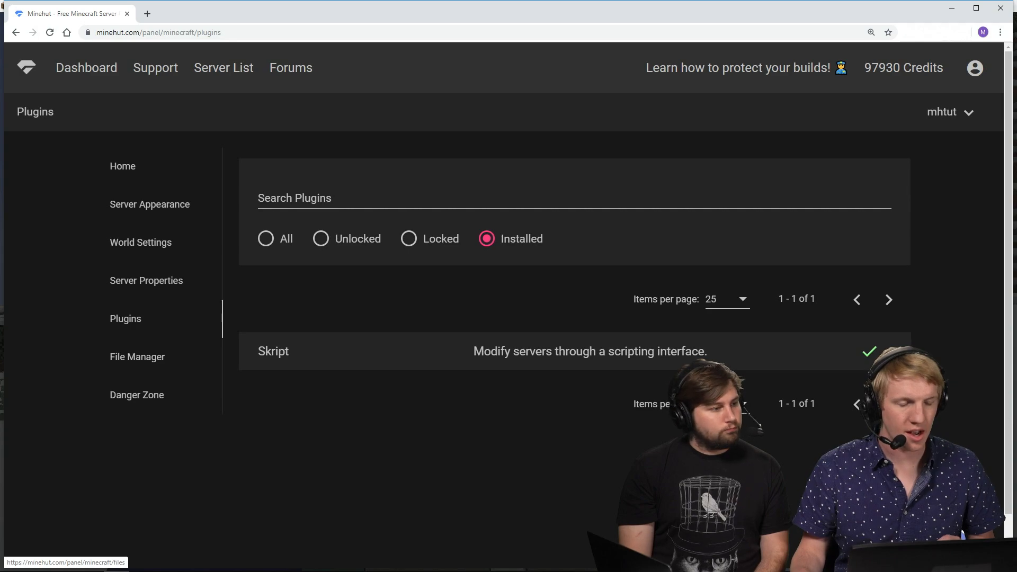
Create and open a new tutorial.sk file in plugins/Skript/scripts via the File Manager.
click(137, 356)
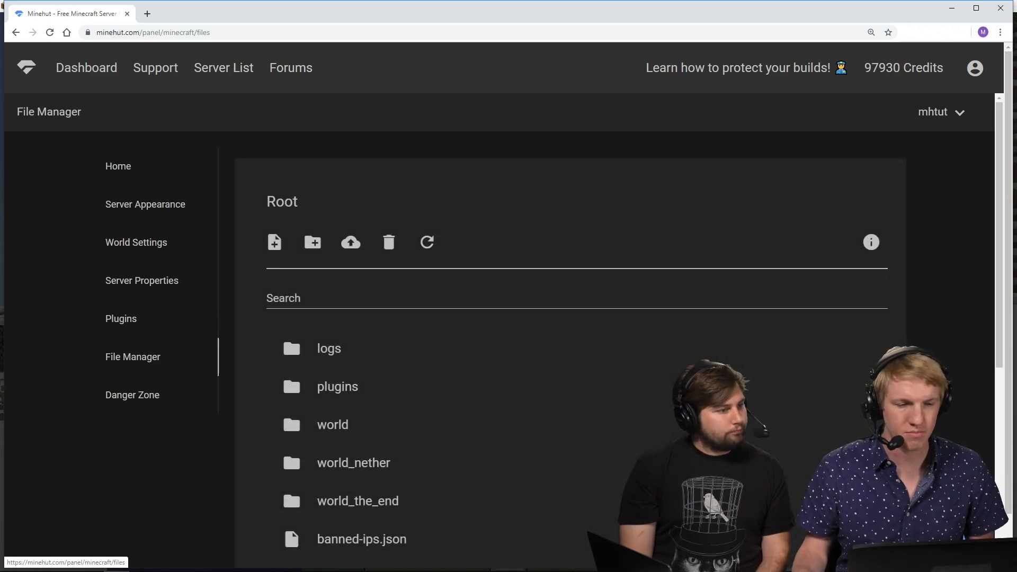
double_click(337, 386)
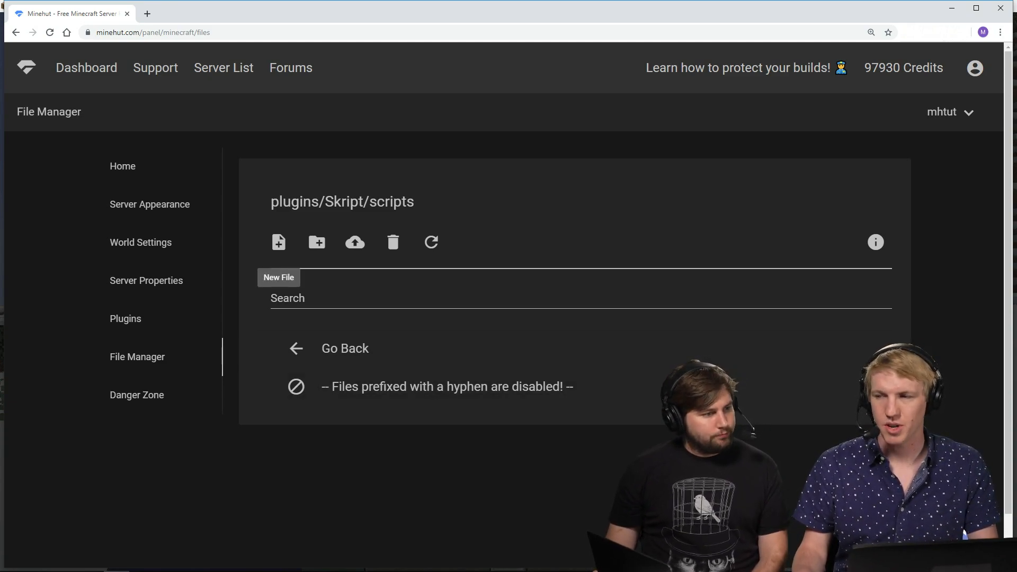
click(277, 241)
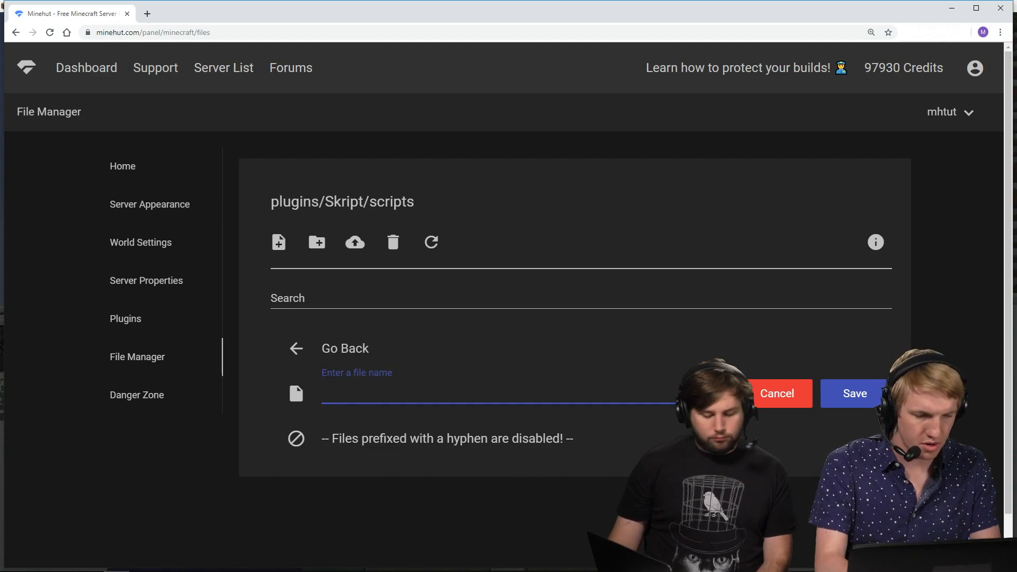
text(tutorial.sk)
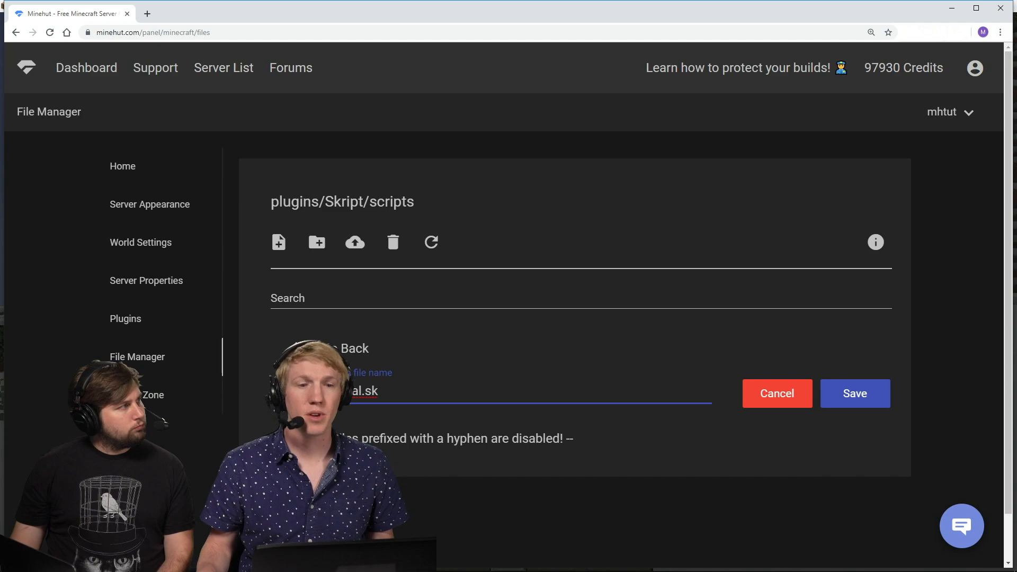
click(853, 393)
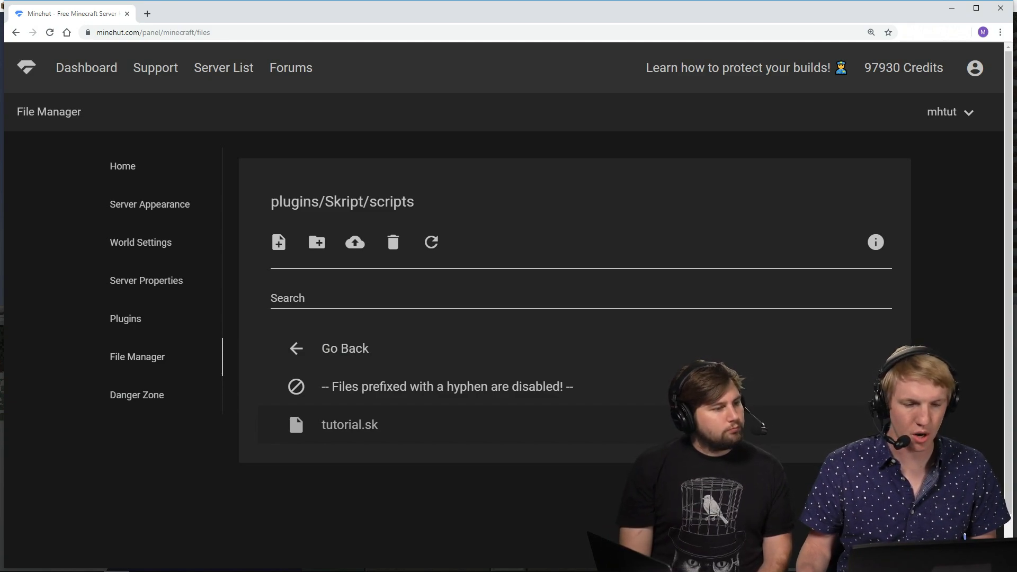
click(348, 423)
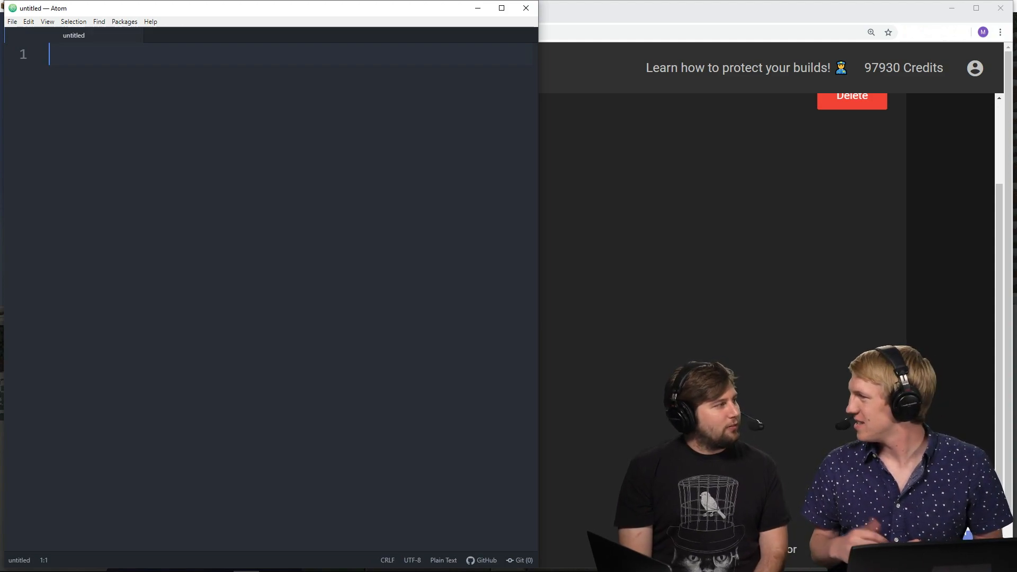
Write 'command /count:' with a trigger that sends "1" to the player.
text(/)
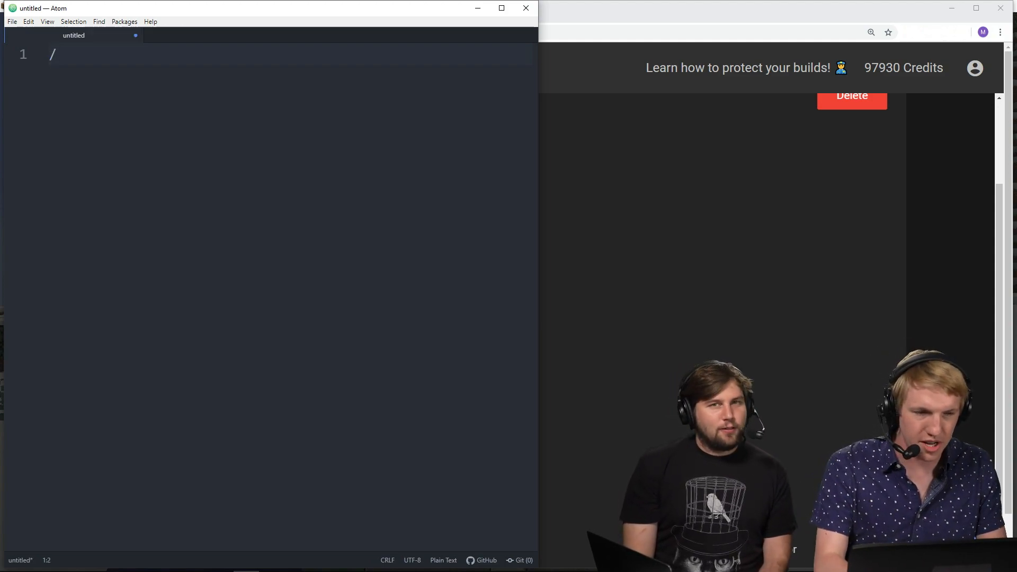
text(c)
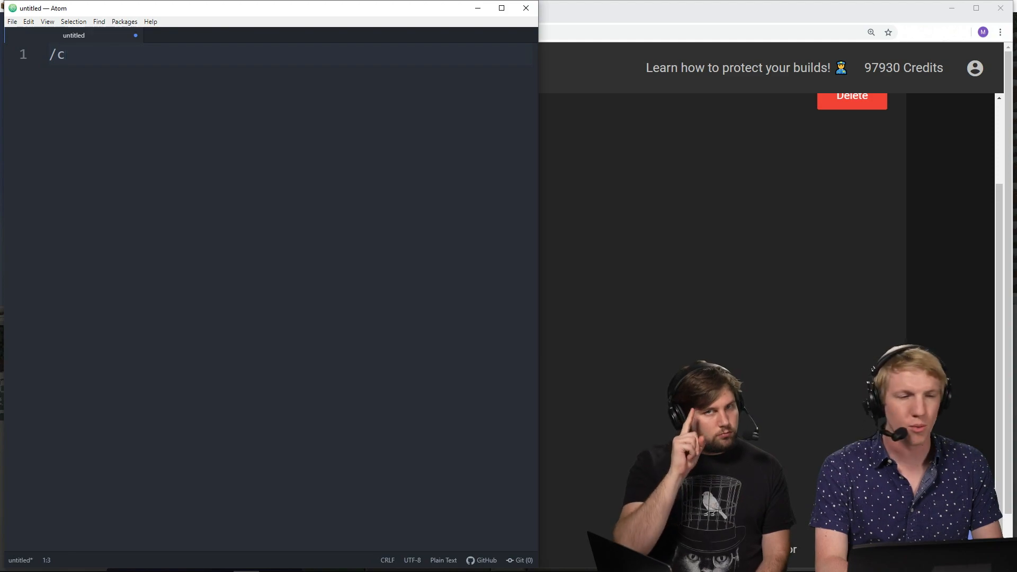
text(command)
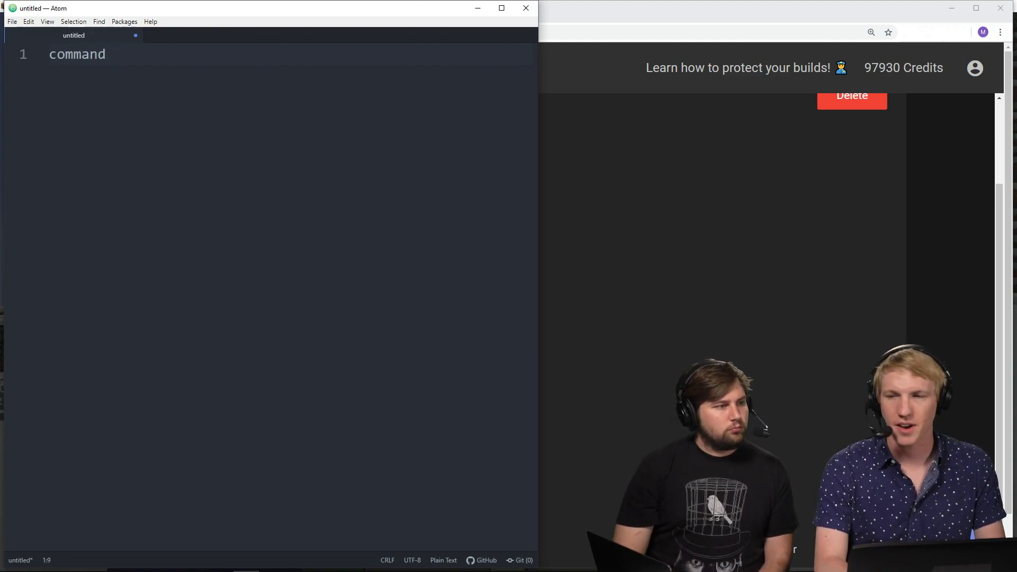
text(/count)
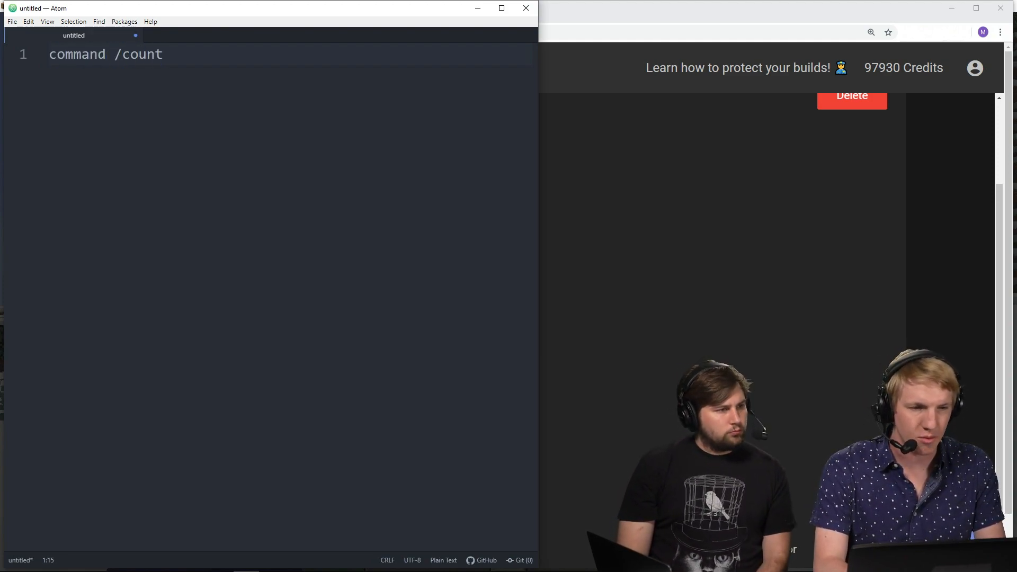
text(:)
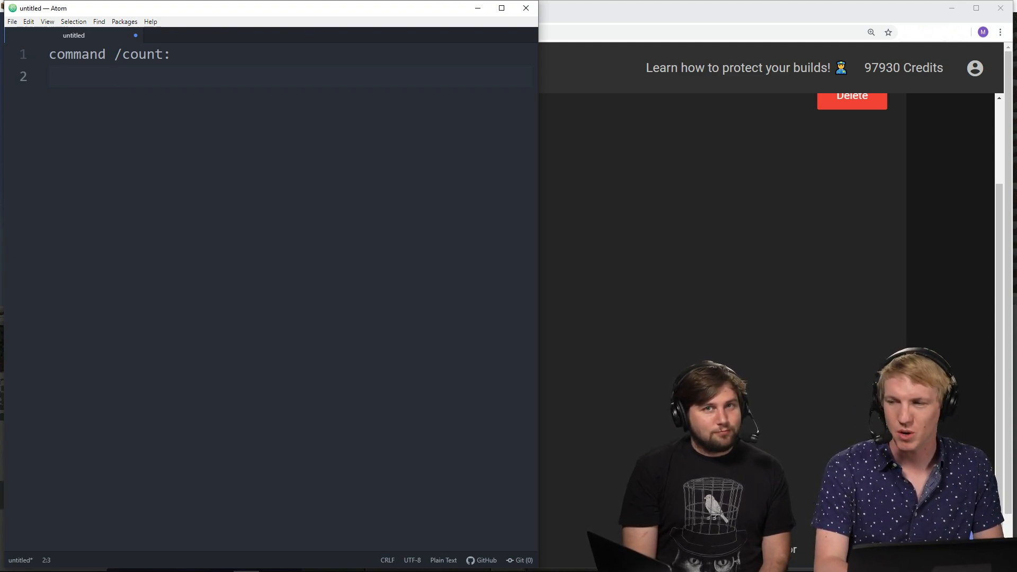
text(trigger:)
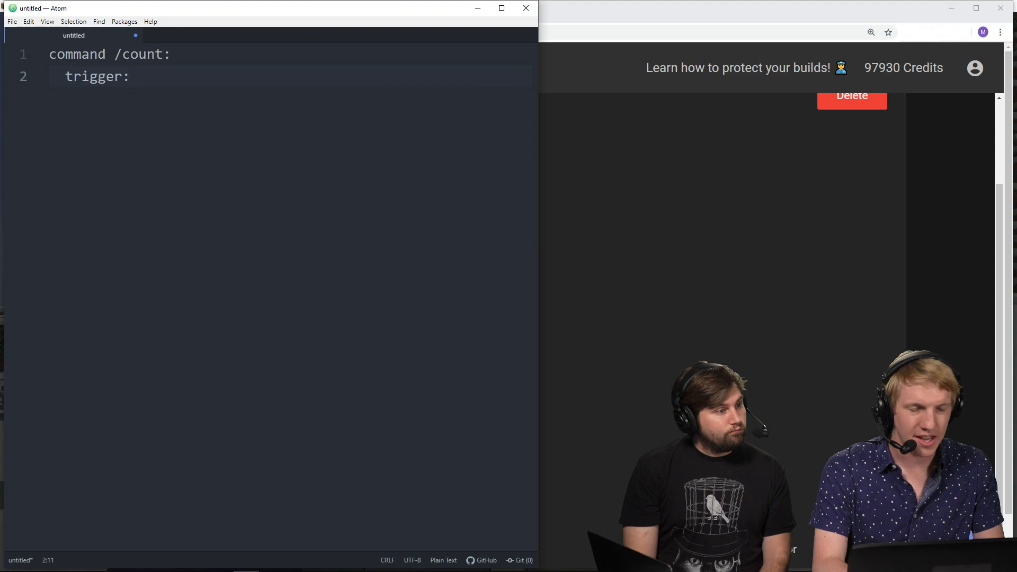
key(enter)
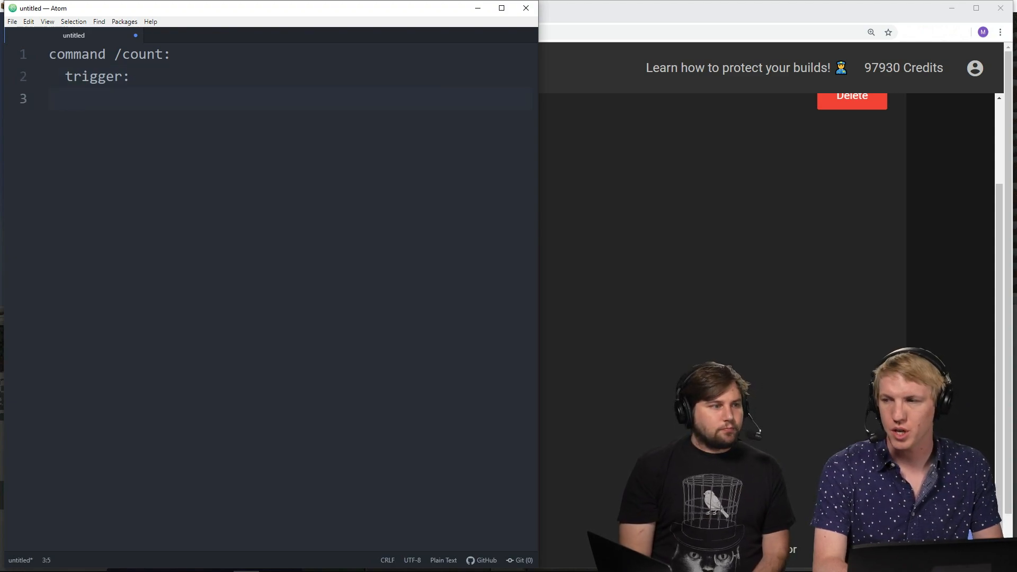
text(send "1" to player)
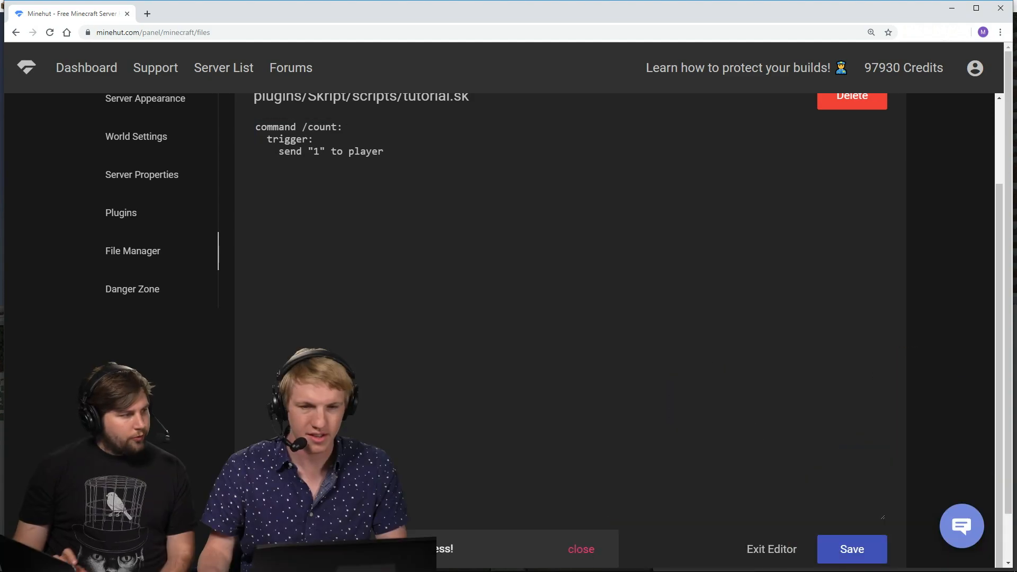
Dismiss the save confirmation and switch to the Minecraft window.
click(579, 548)
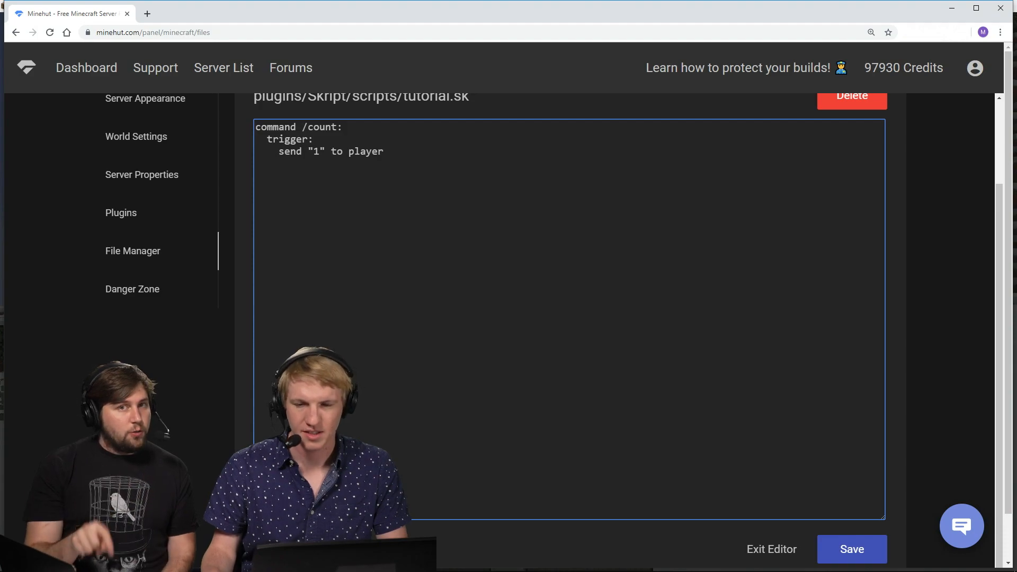
click(850, 549)
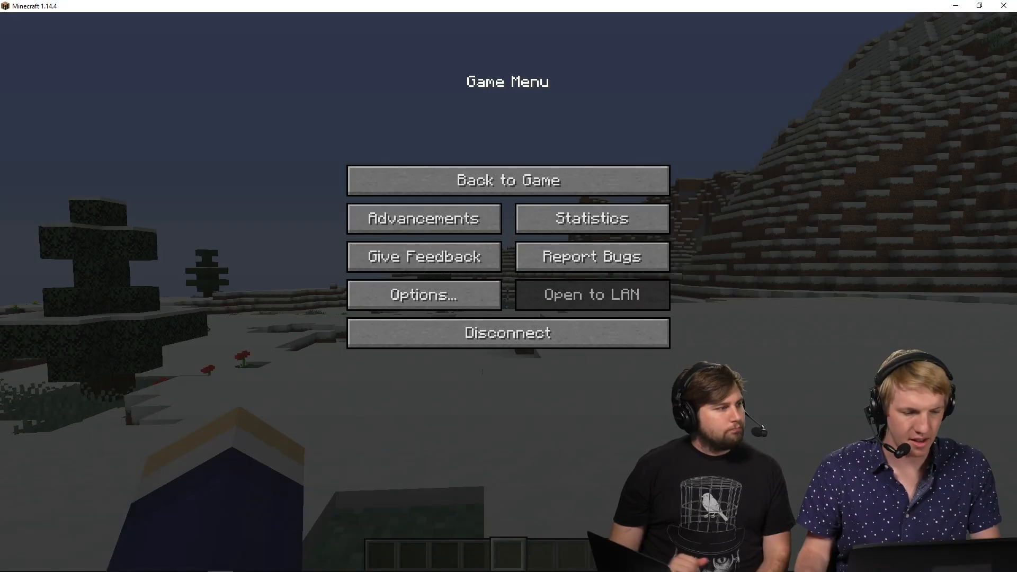
Run /sk reload tutorial and /count in chat, getting the reply 1, then pause.
click(507, 180)
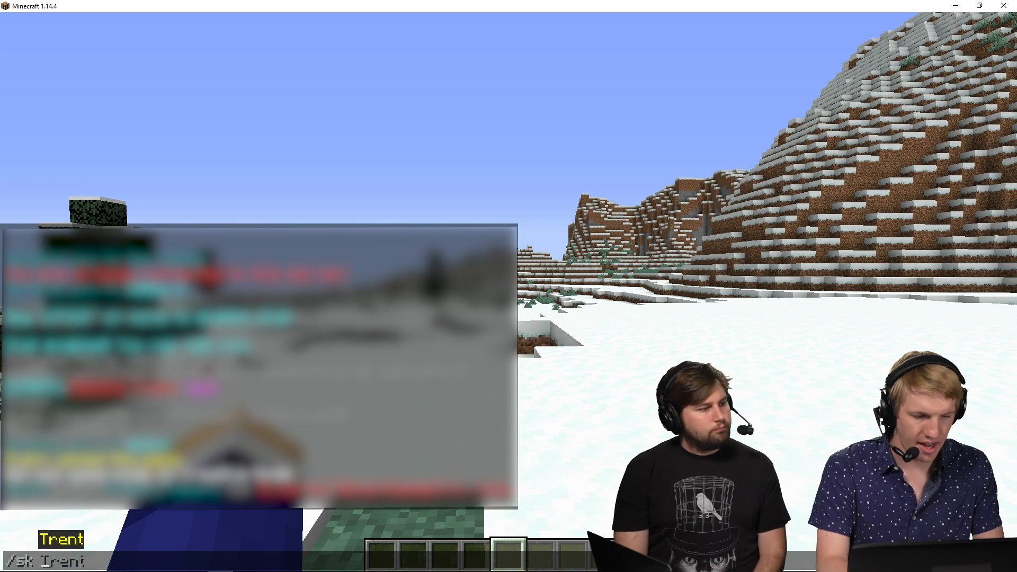
text(reload tutori)
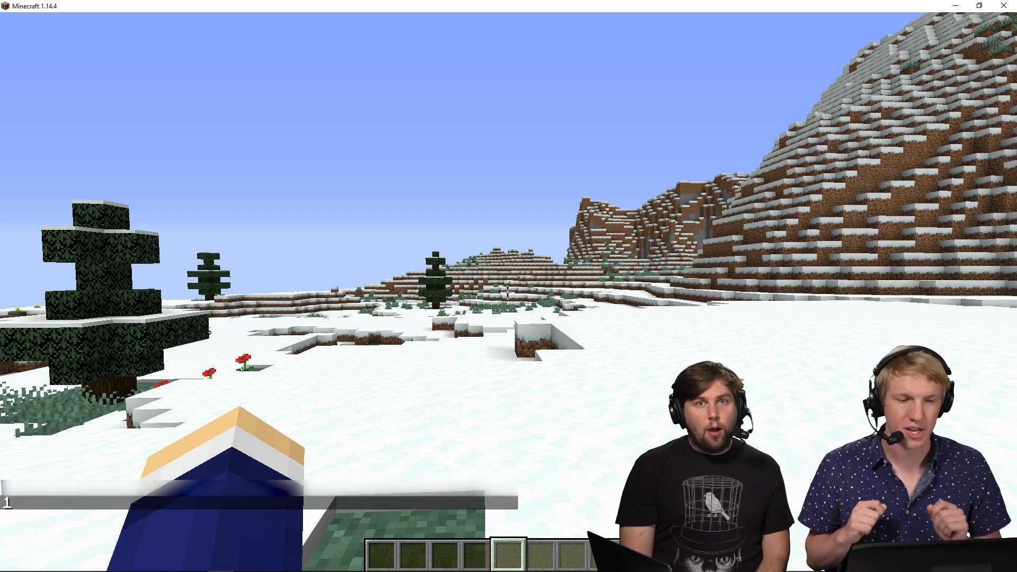
key(Escape)
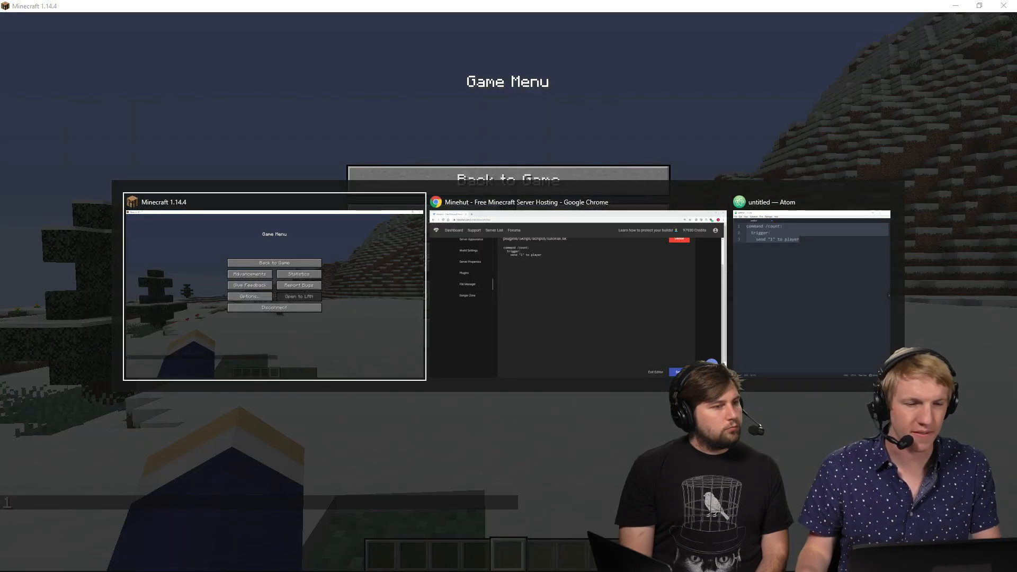
Insert 'add 1 to {count}' above the send line in the /count trigger.
click(273, 262)
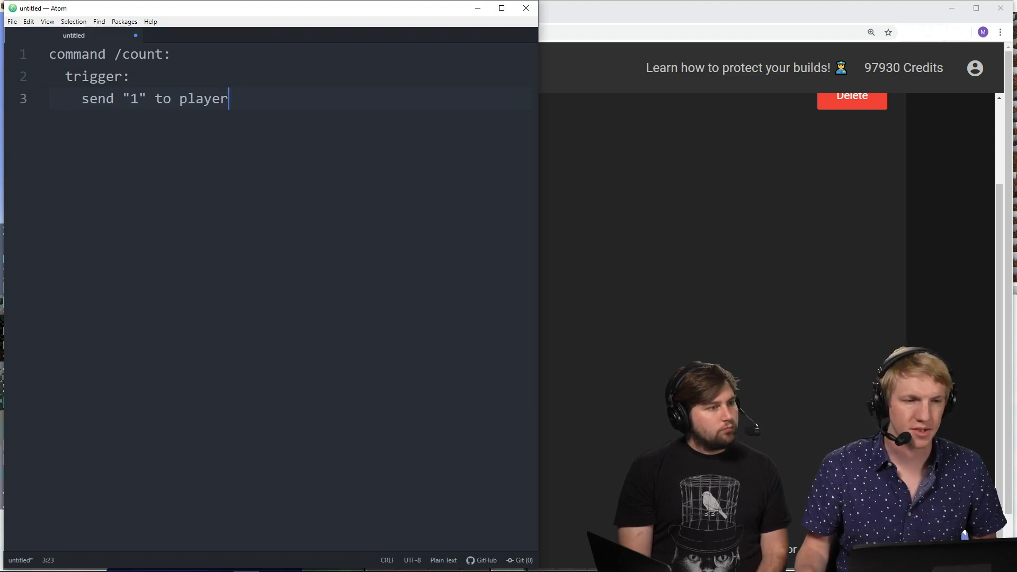
key(Enter)
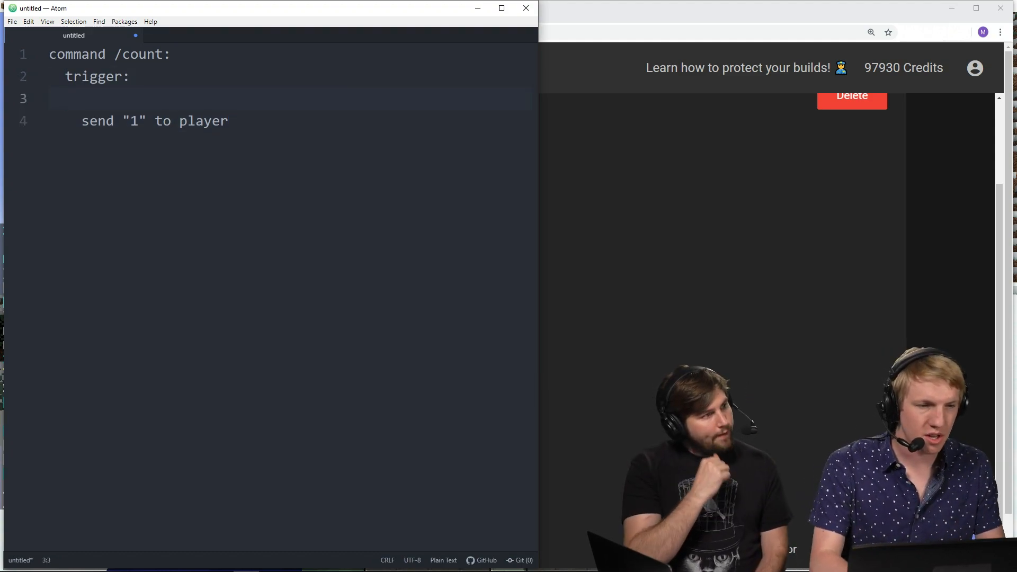
text(add 1)
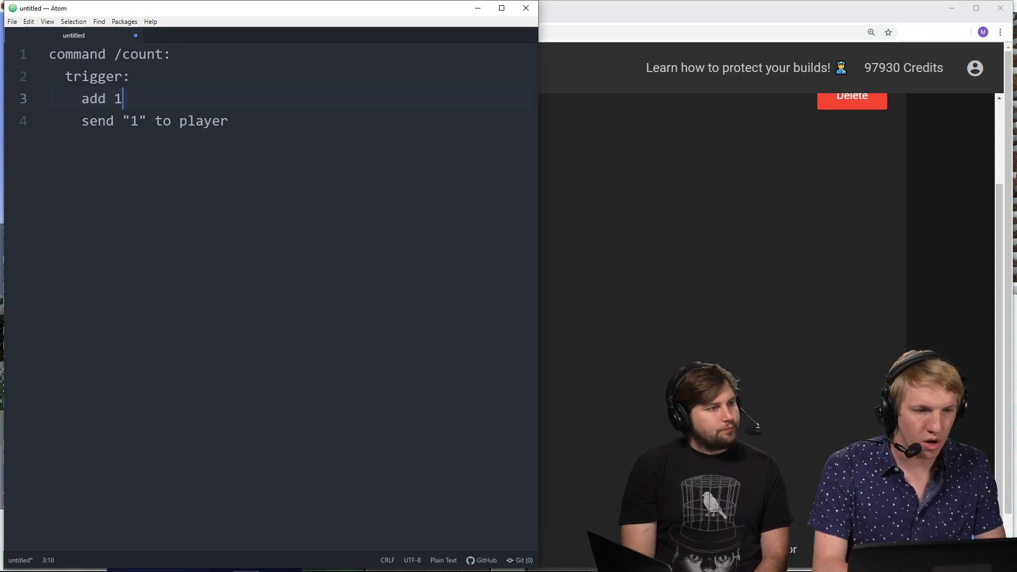
text(to {})
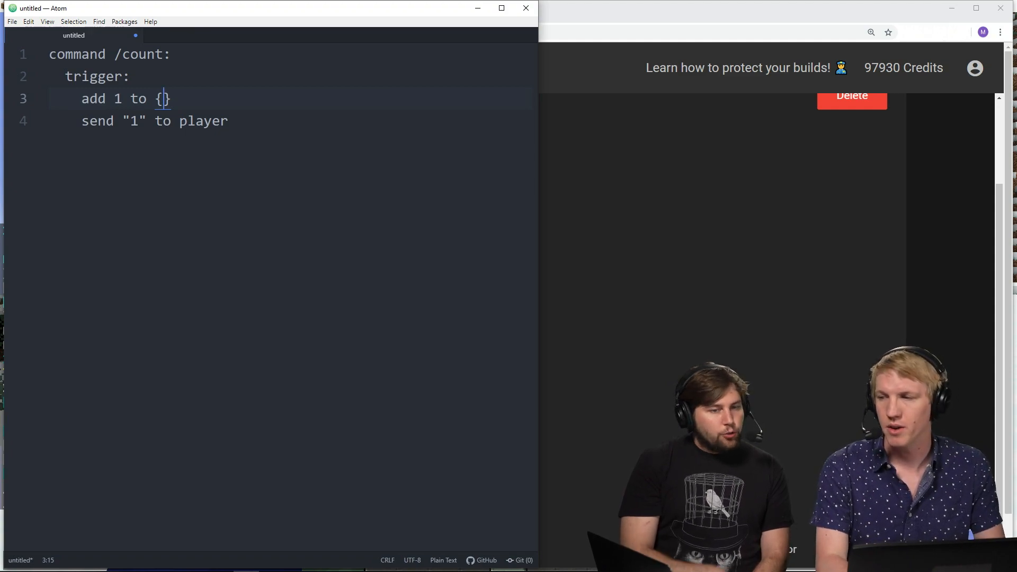
text(count)
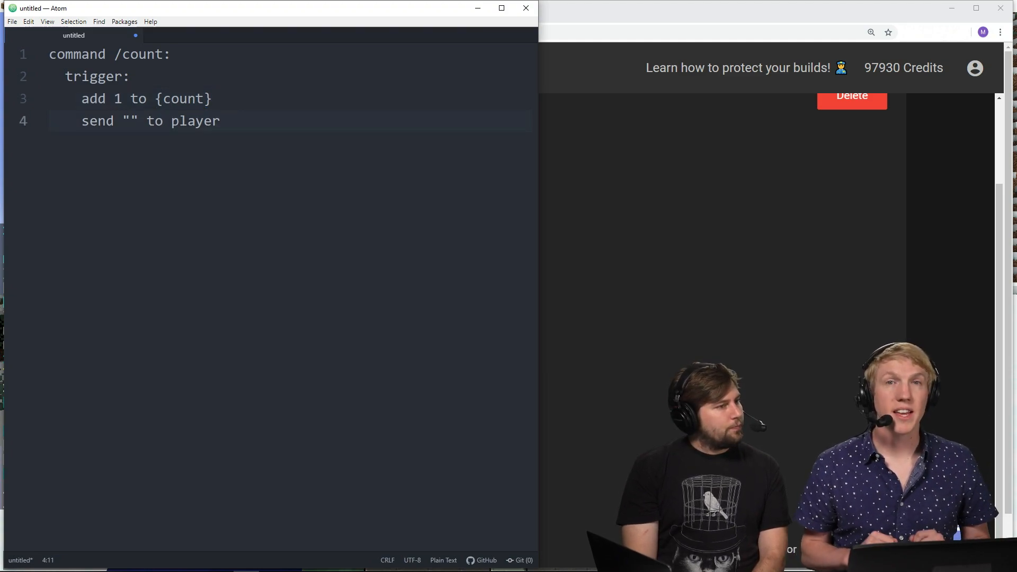
Change the send message to "Count: %{count}%".
text(Count:)
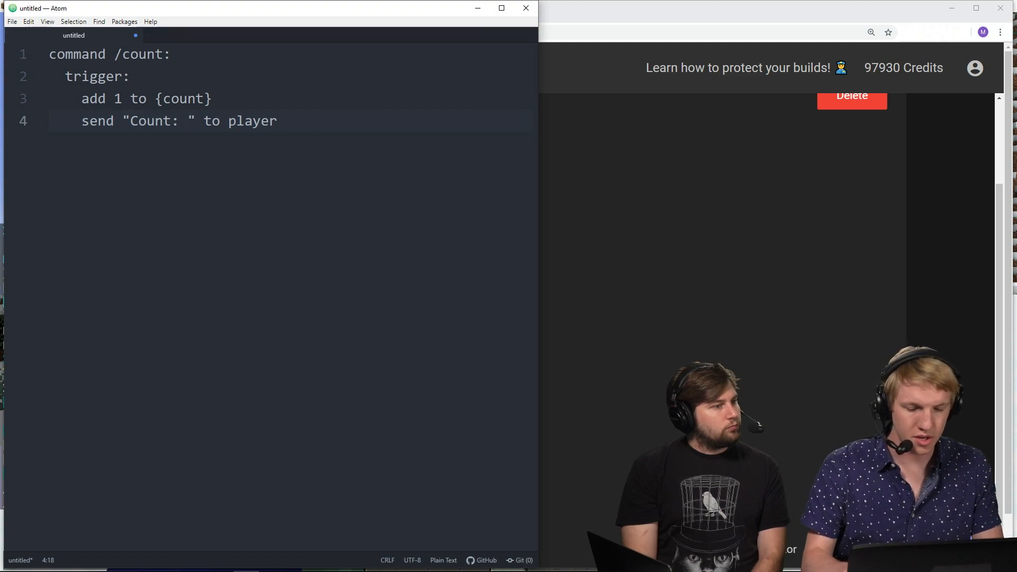
text(%%)
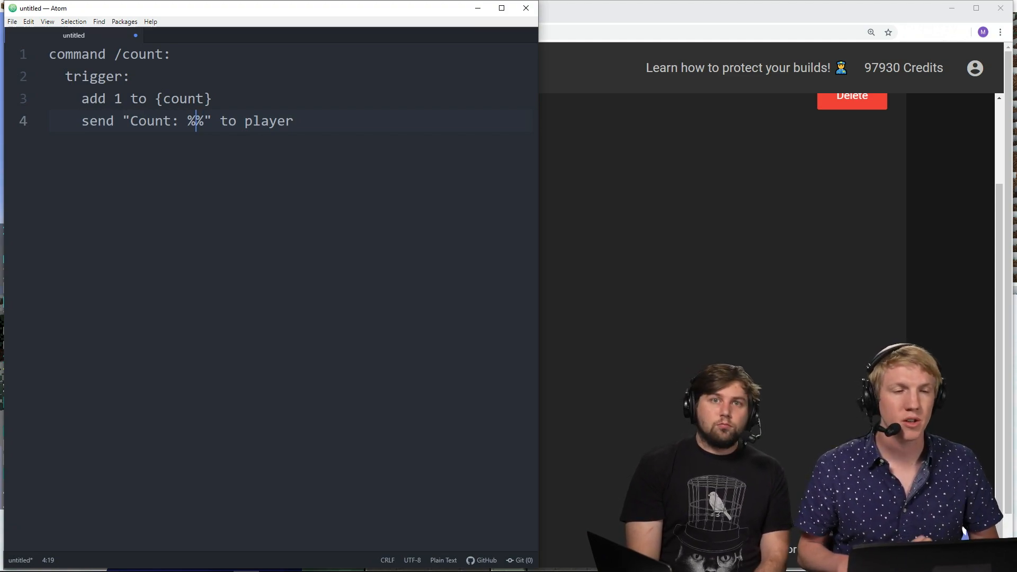
text({})
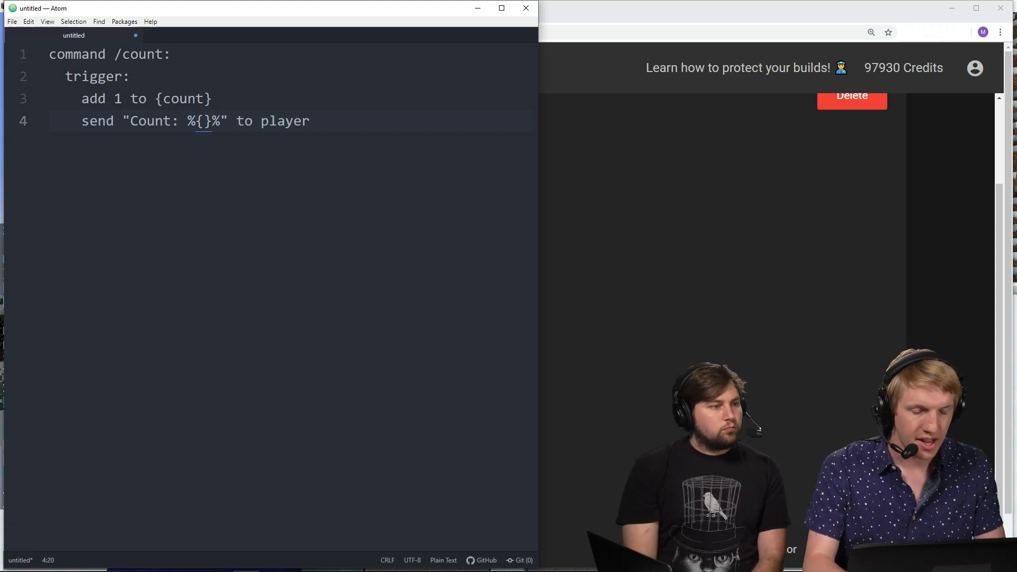
text(count)
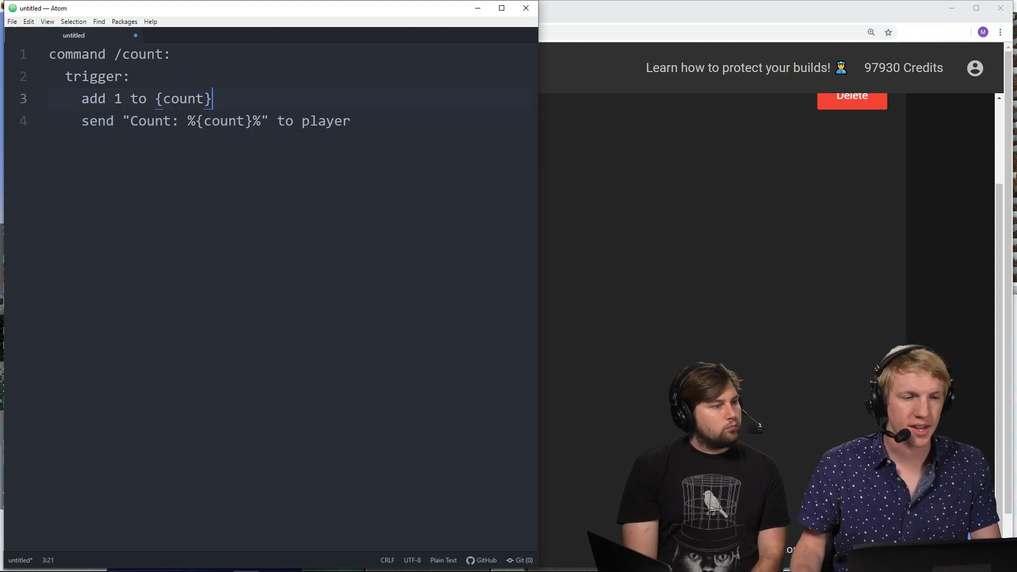
double_click(222, 120)
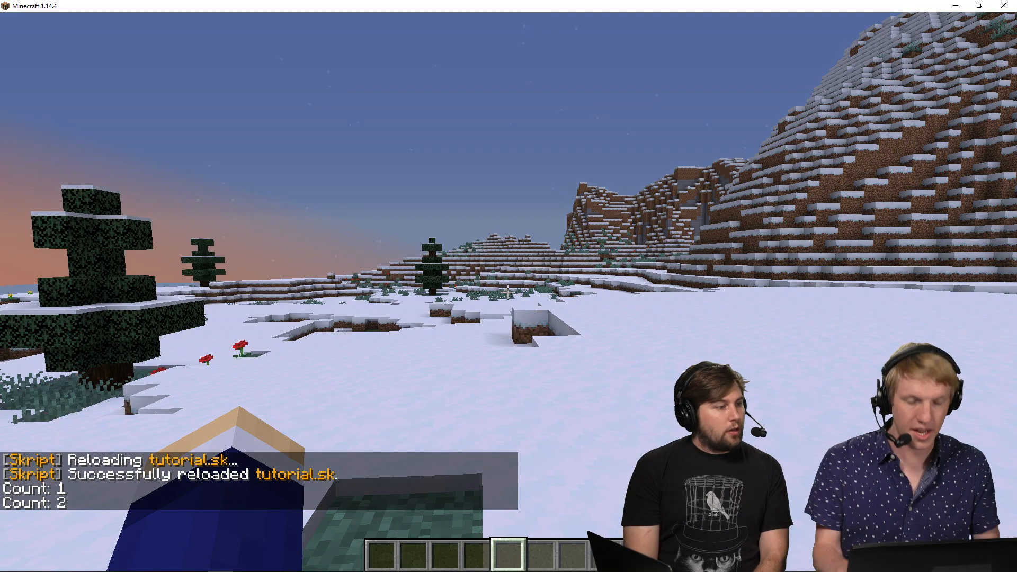
Run /count twice to get Count: 1 and Count: 2, then pause the game.
text(/count)
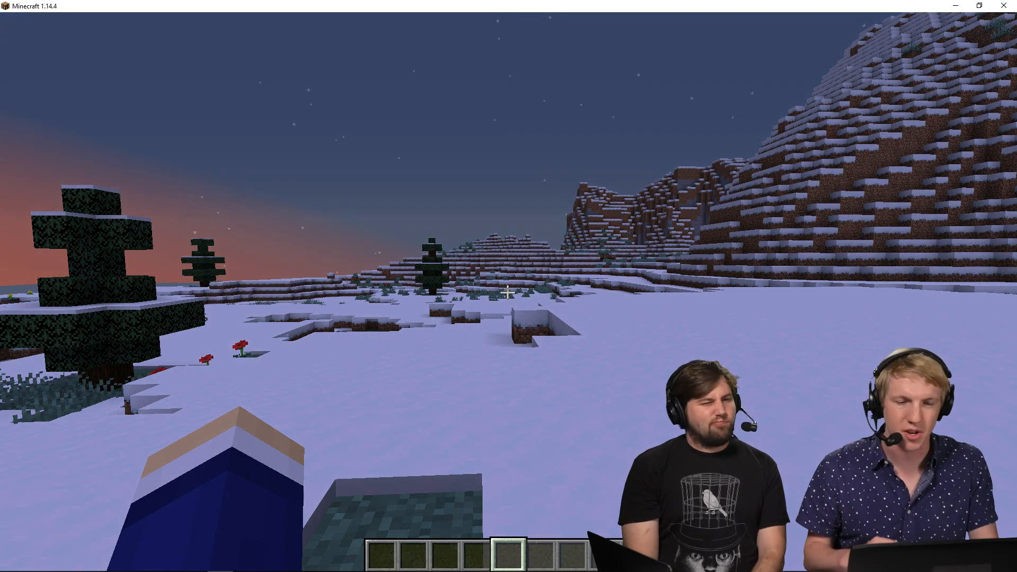
key(Escape)
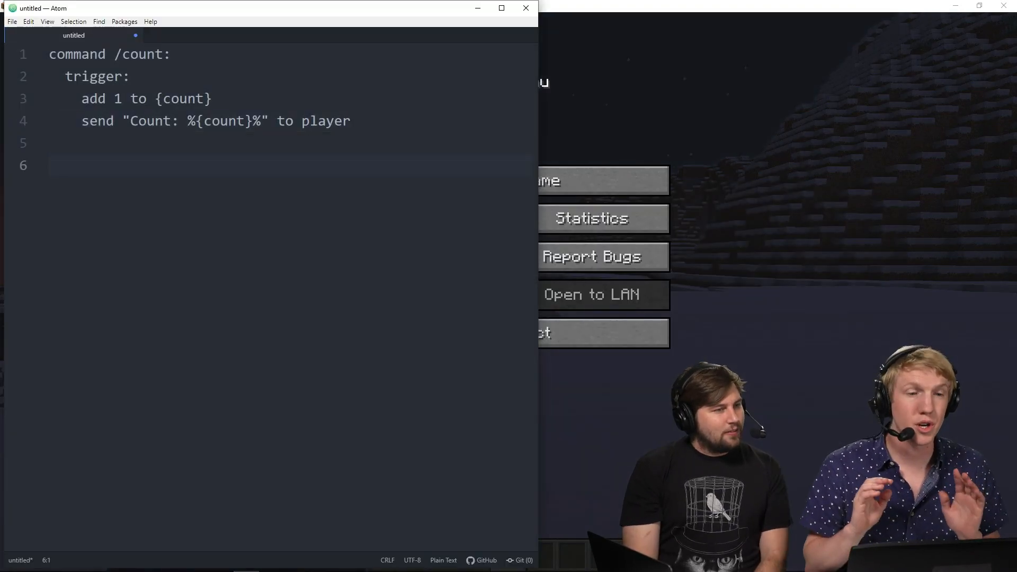
Add 'command /resetcount:' with 'permission: op' and a trigger line.
text(command)
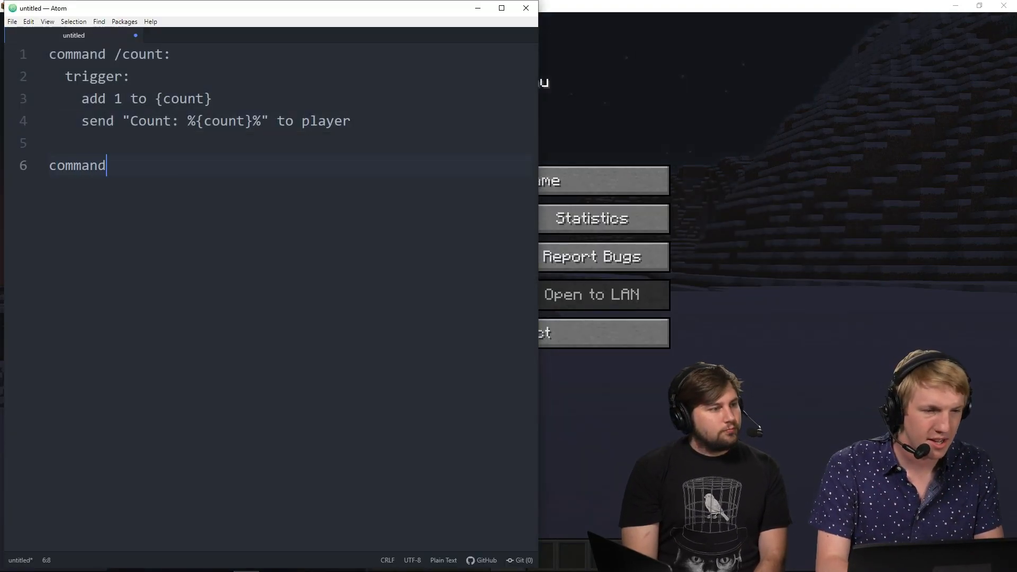
text(/reset)
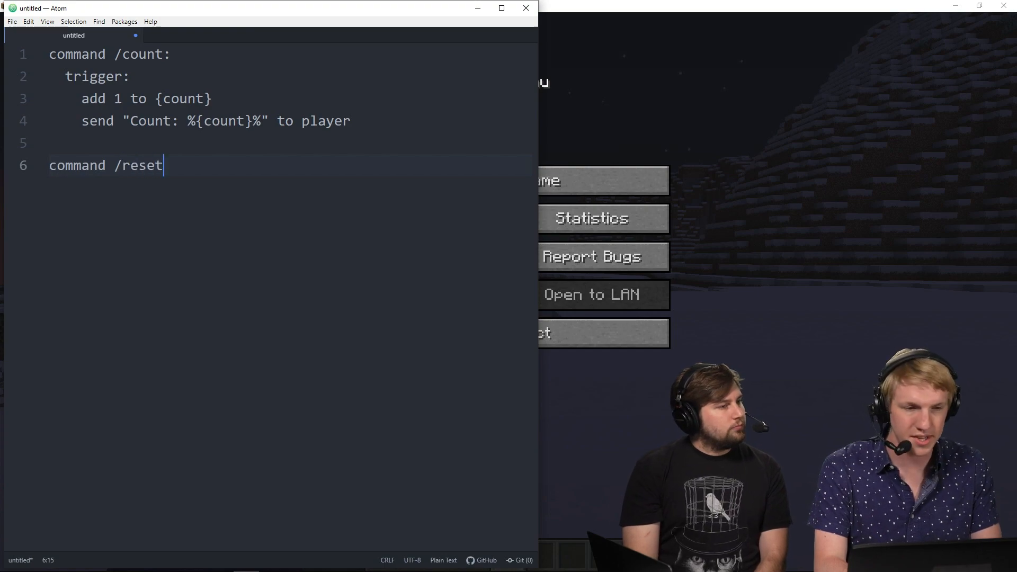
text(count:)
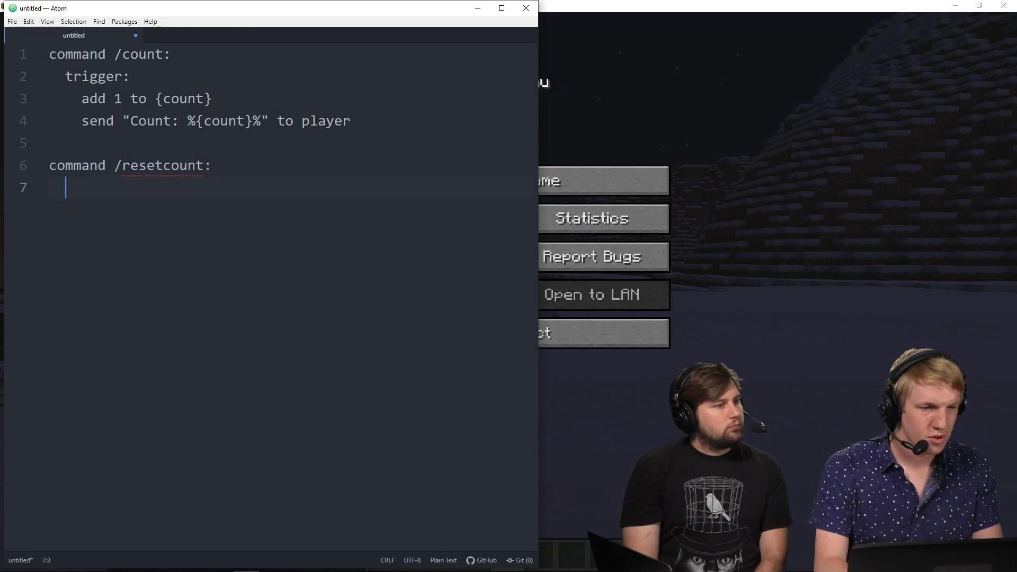
text(permis)
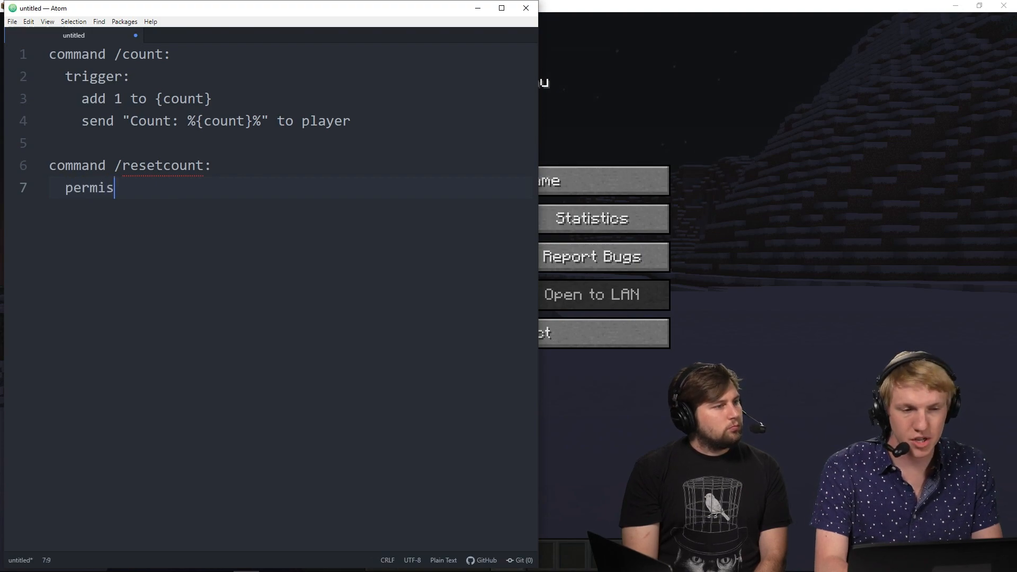
text(sion:)
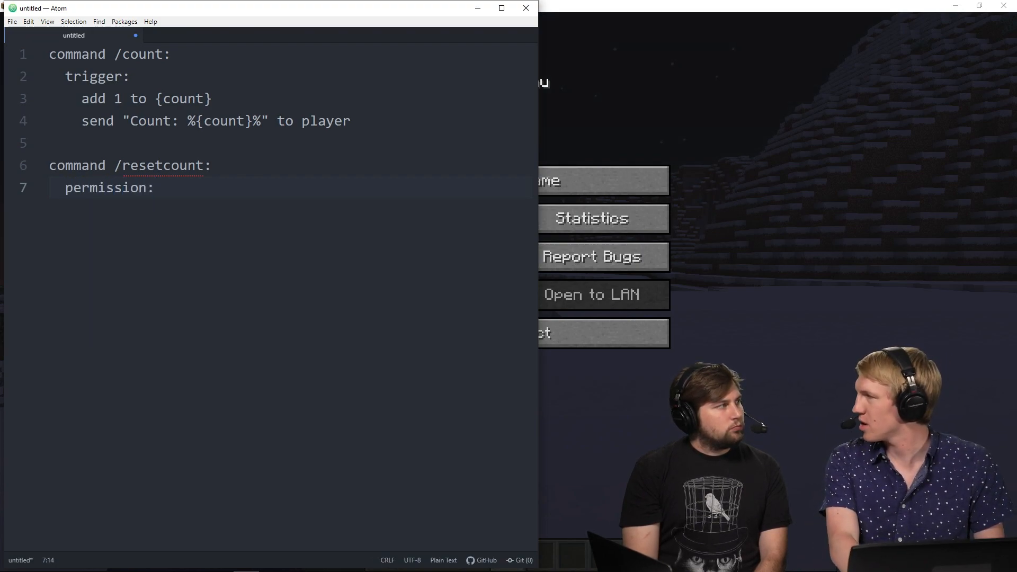
text(op)
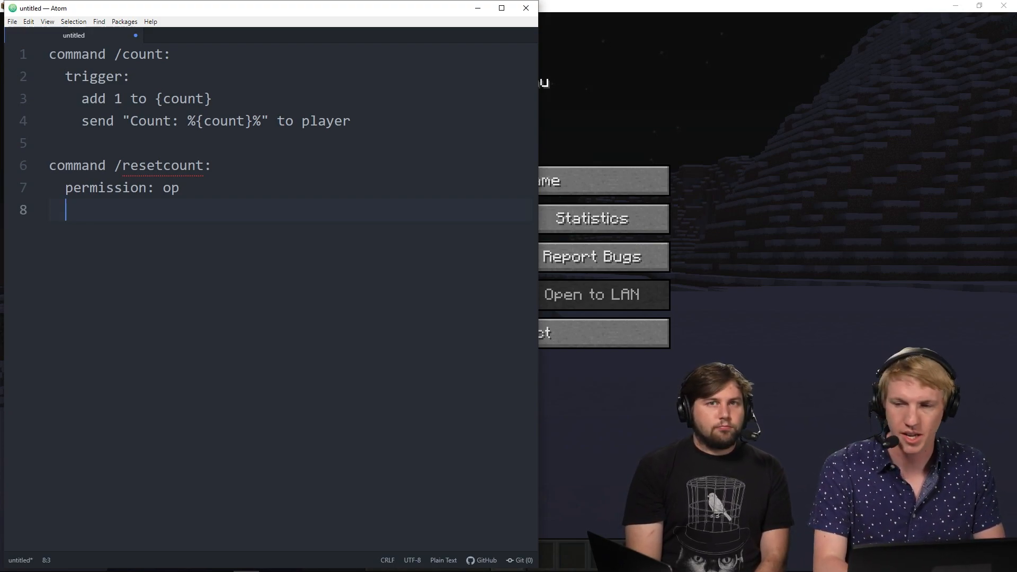
text(trigger:)
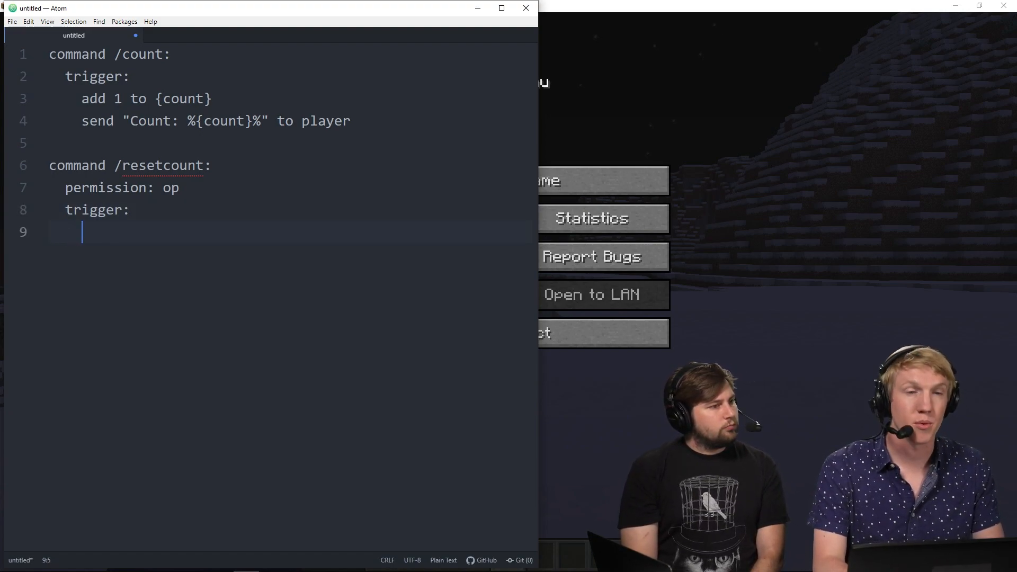
Under the trigger, set {count} to 0 and send "Count reset to: %{count}%".
text(set {count} to)
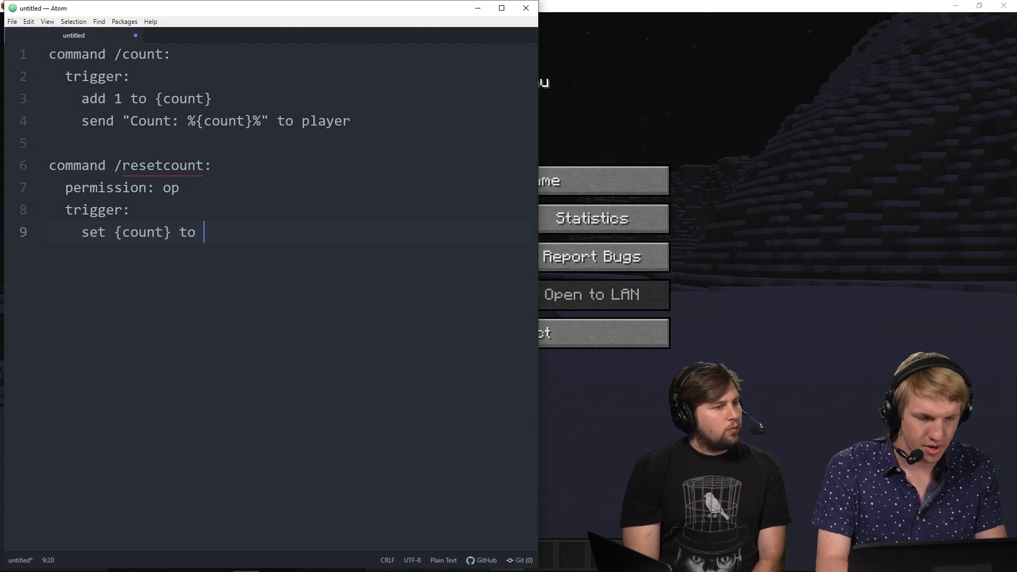
text(0)
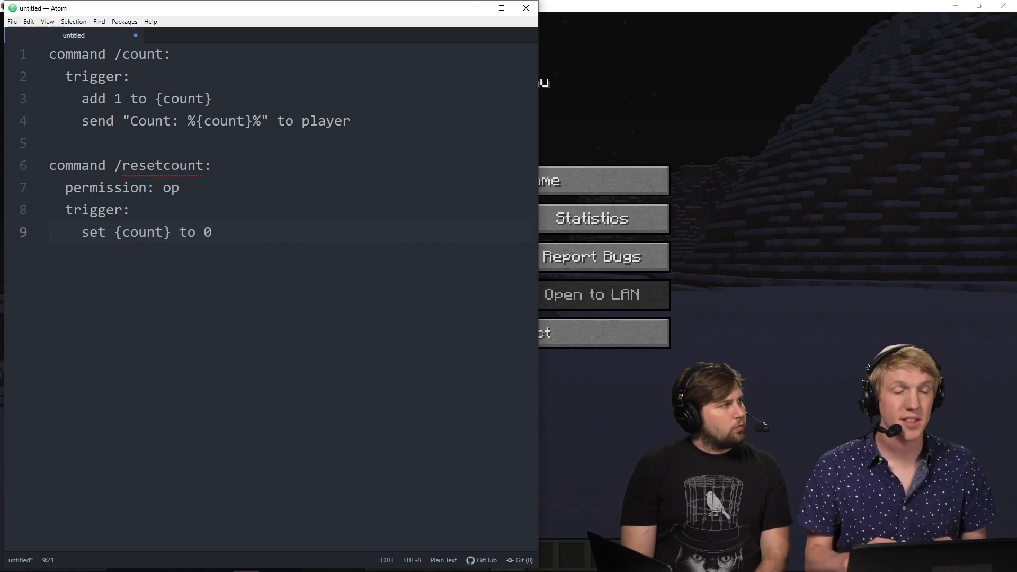
key(enter)
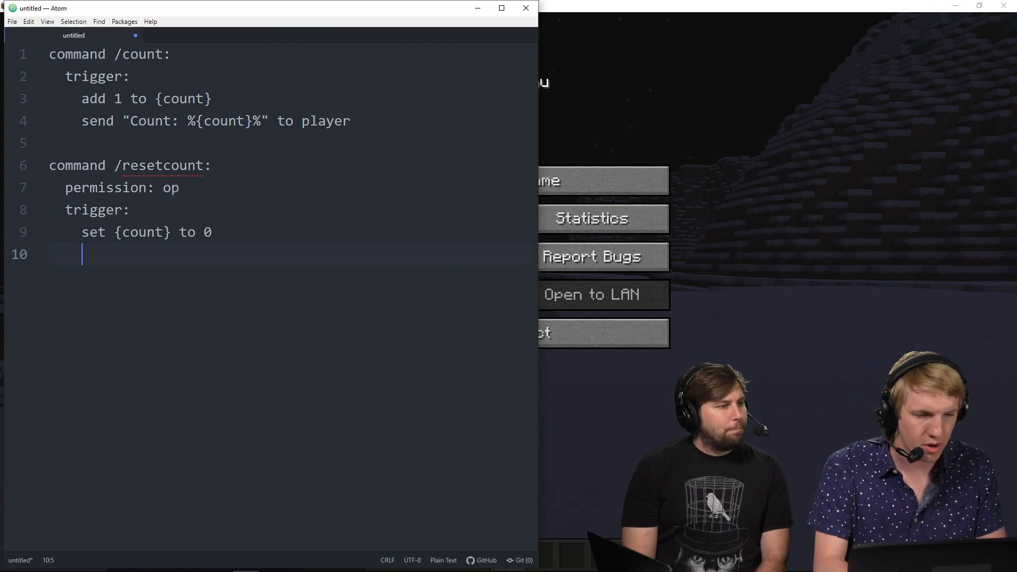
text(send "Count reset to:)
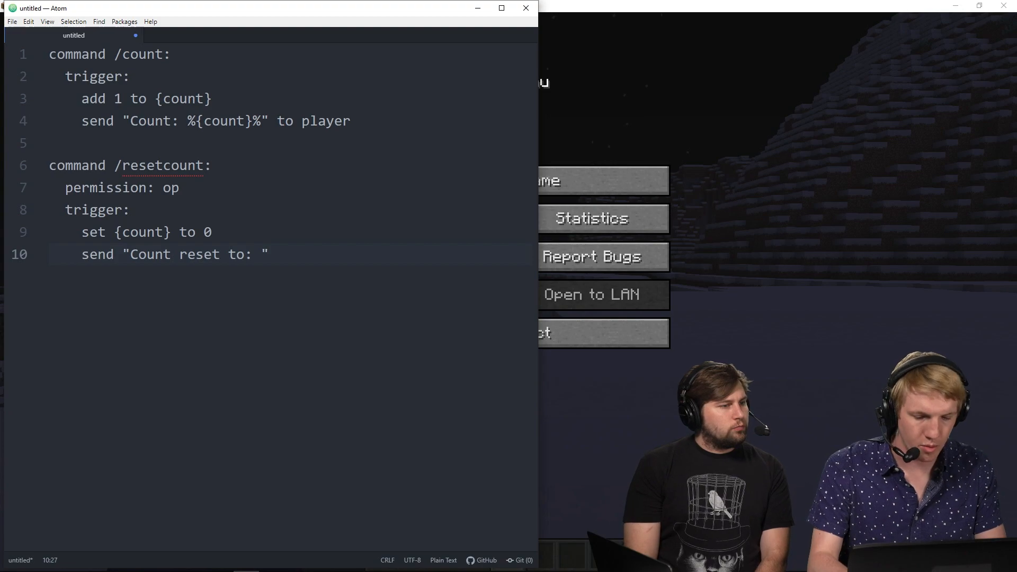
text(%%)
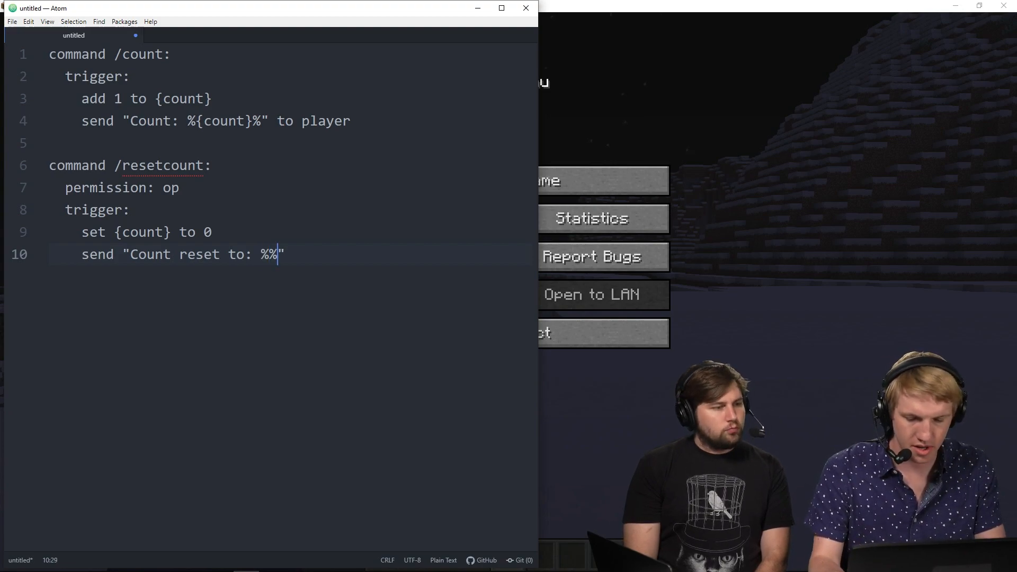
text({count})
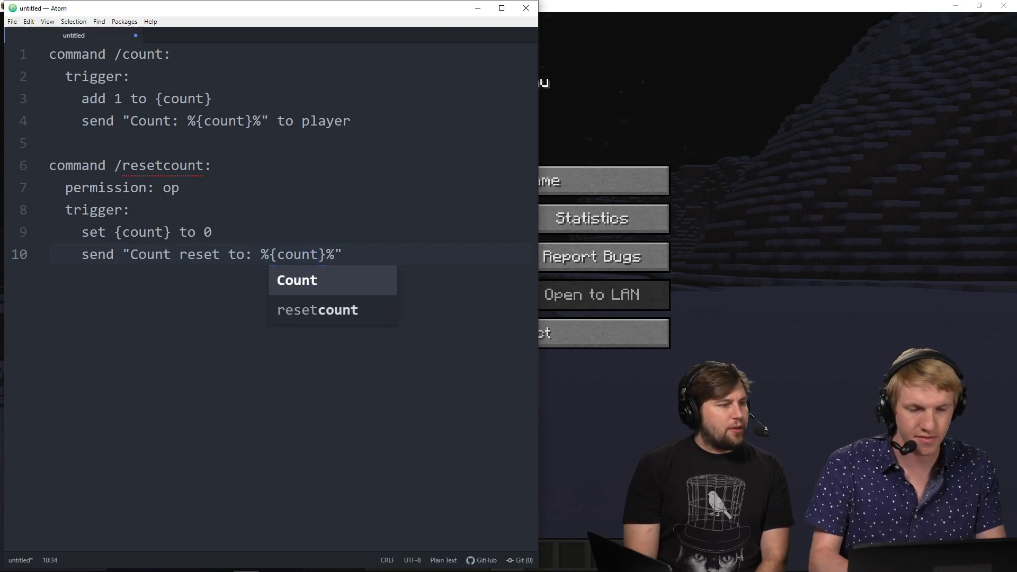
key(Escape)
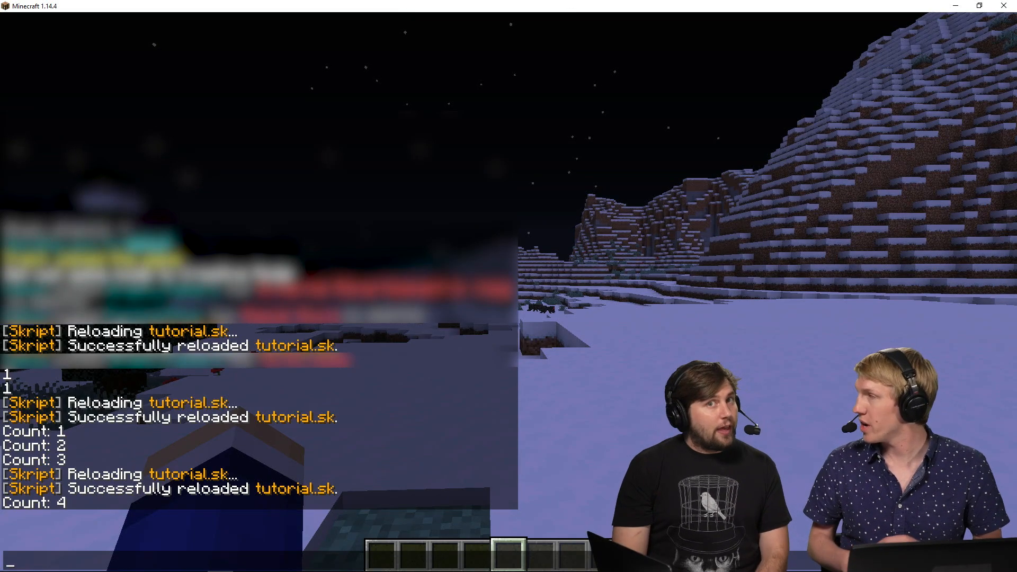
Start a /? help query in chat to list the server's commands.
text(/?)
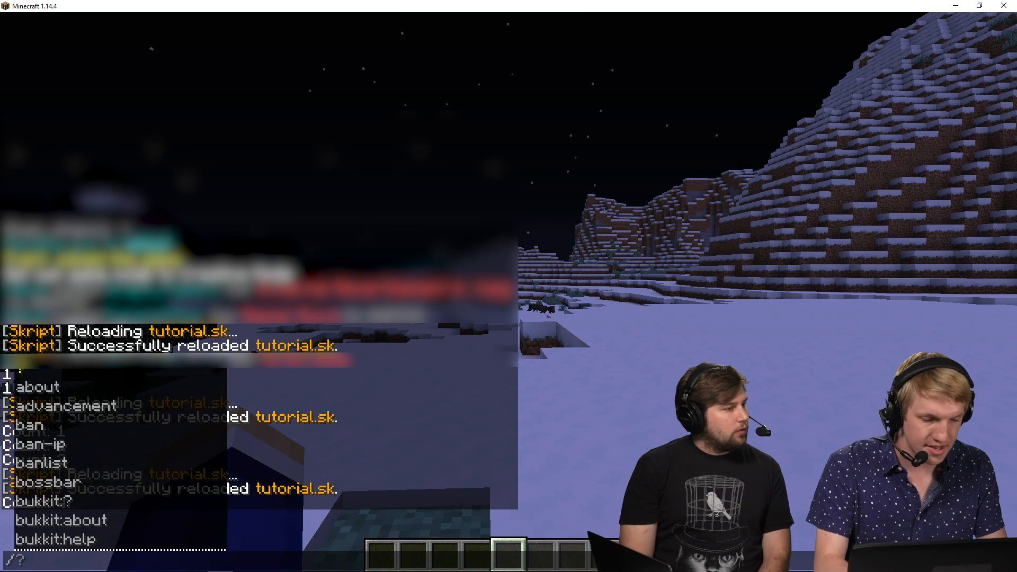